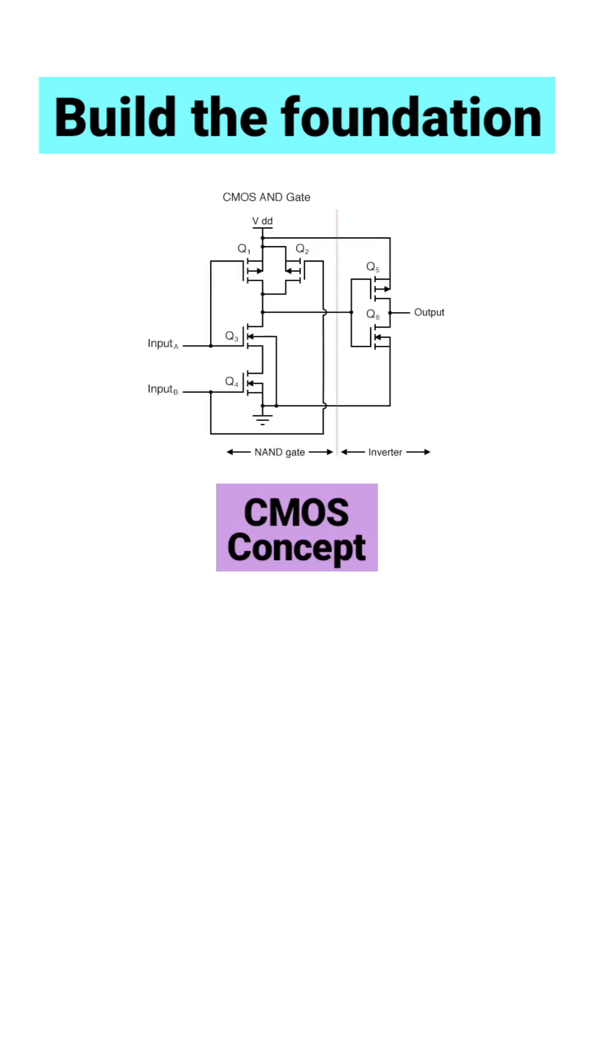
{"action": "scroll", "scroll_direction": "down", "scroll_amount": 3}
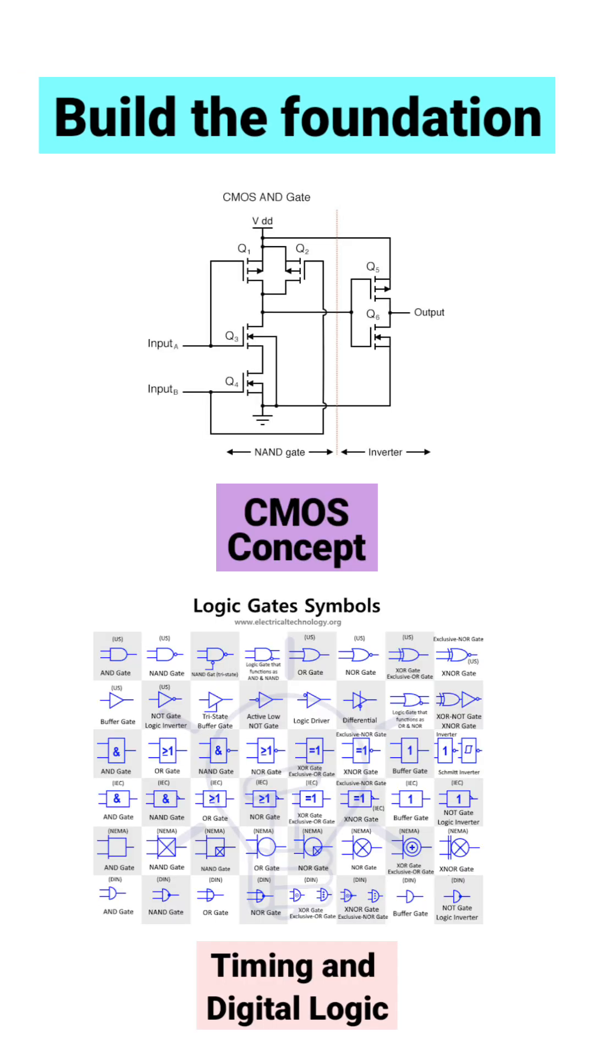